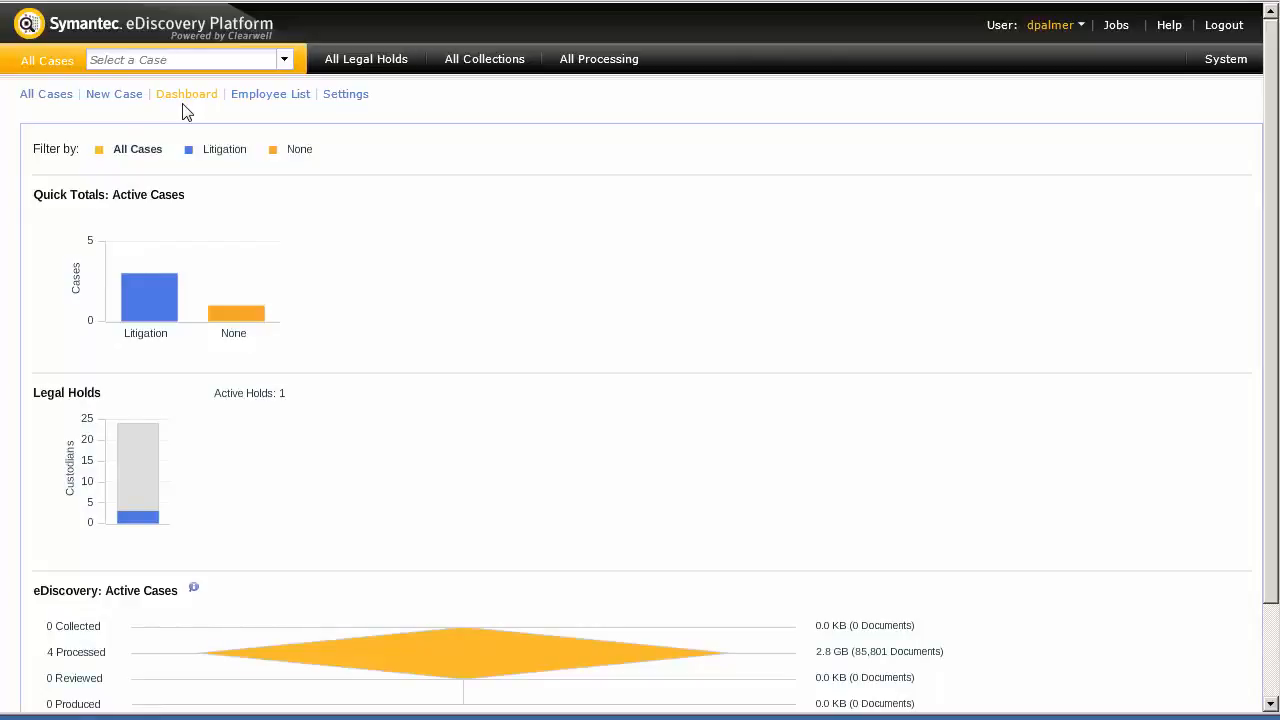
{"action": "mouse_move", "coordinate": [334, 94]}
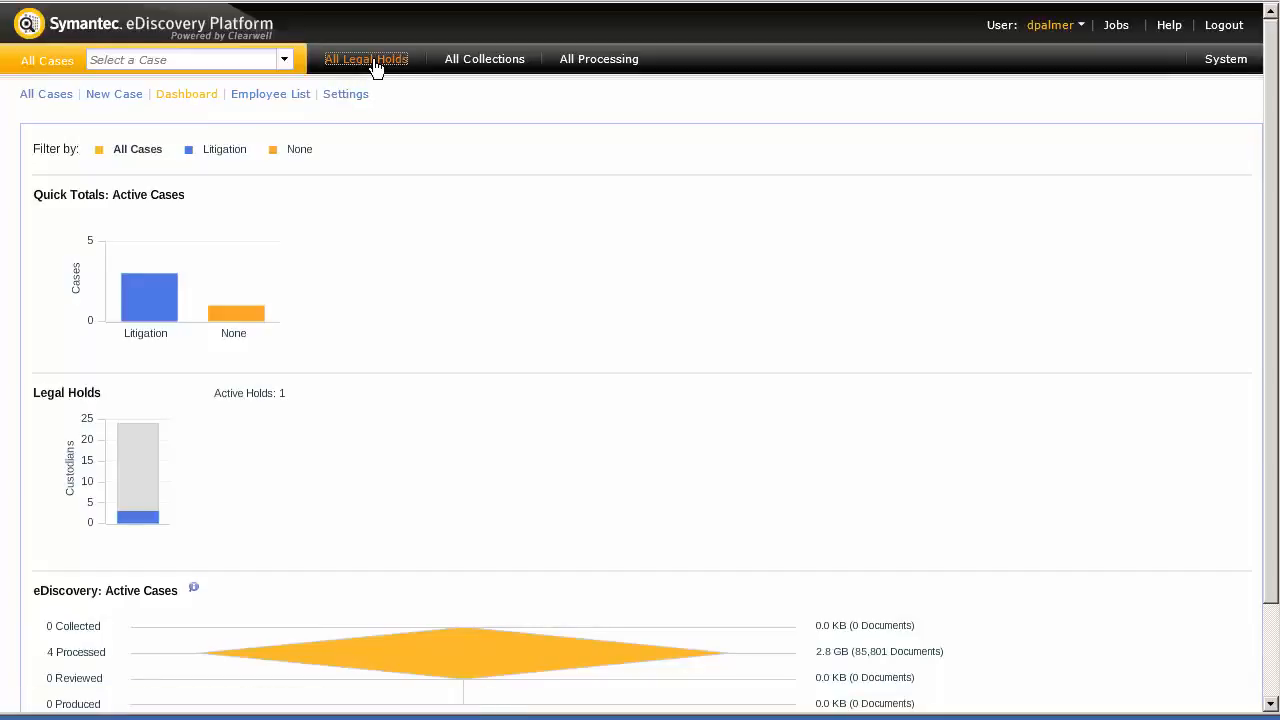
Show the All Legal Holds list, where Case 110 has 3 confirmed and 21 pending
{"action": "left_click", "coordinate": [366, 58]}
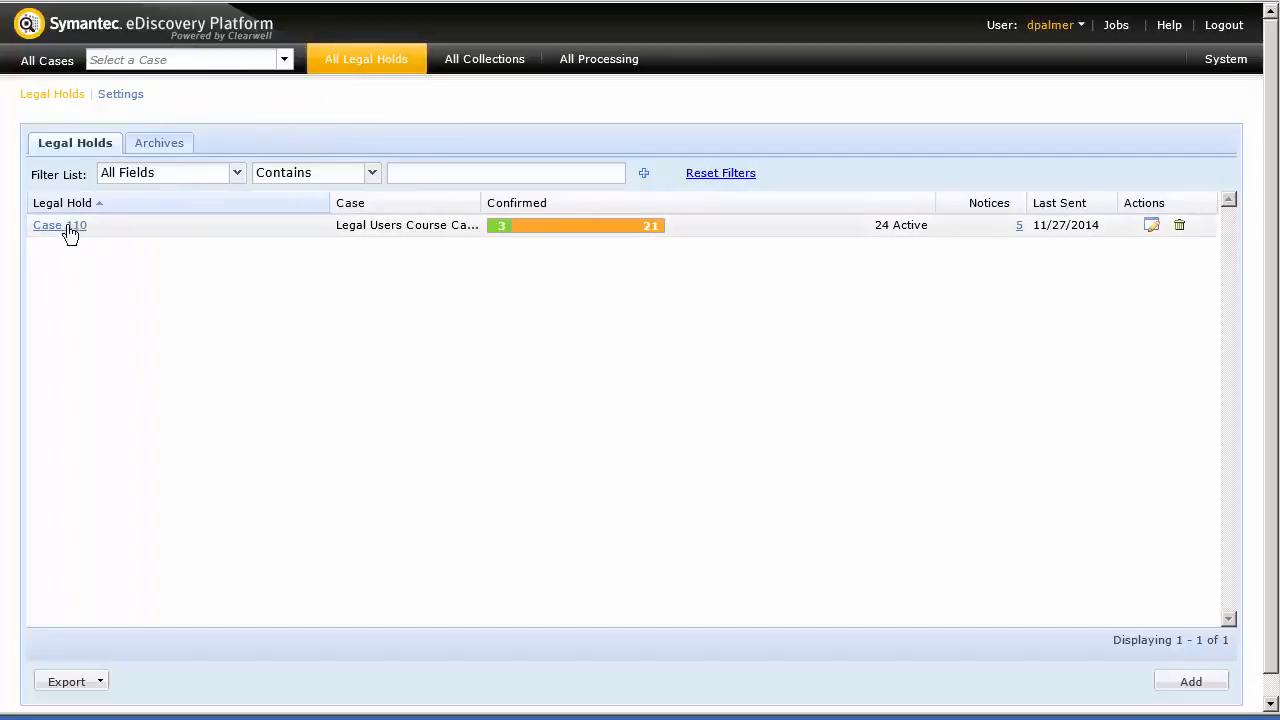
Open Case 110 and list System Admin Notice 1's two active custodians
{"action": "left_click", "coordinate": [59, 224]}
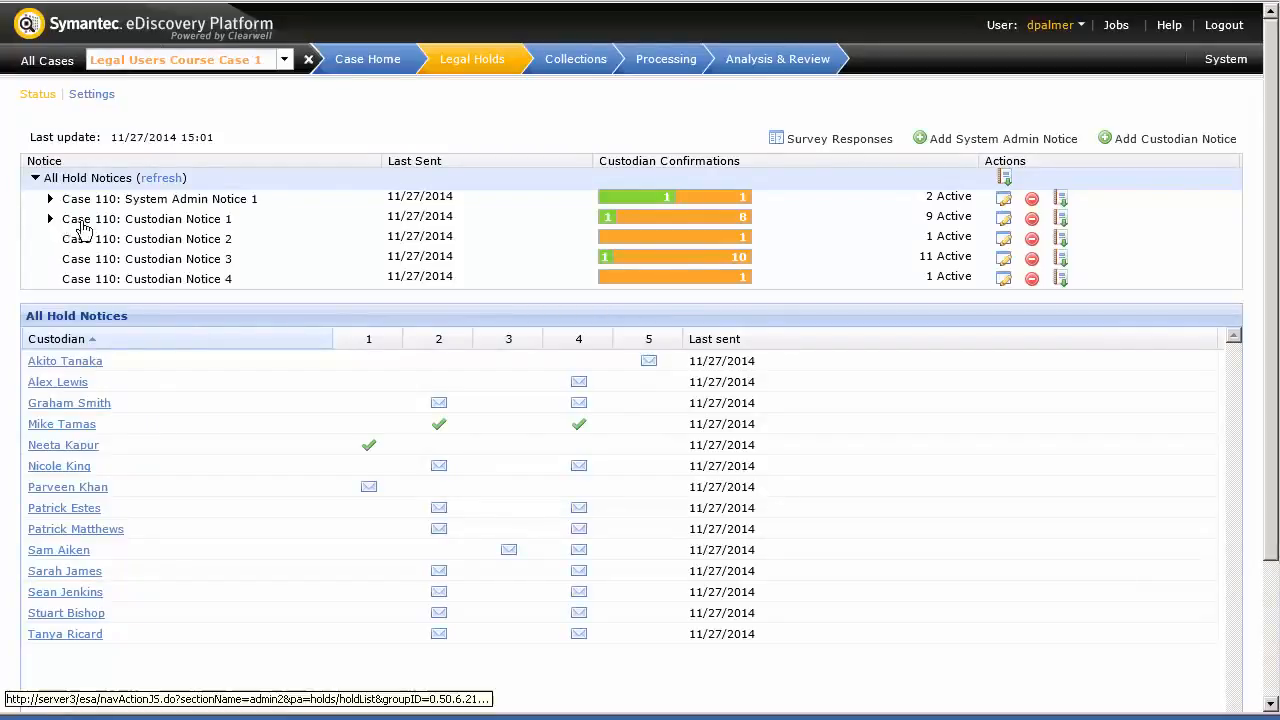
{"action": "mouse_move", "coordinate": [170, 205]}
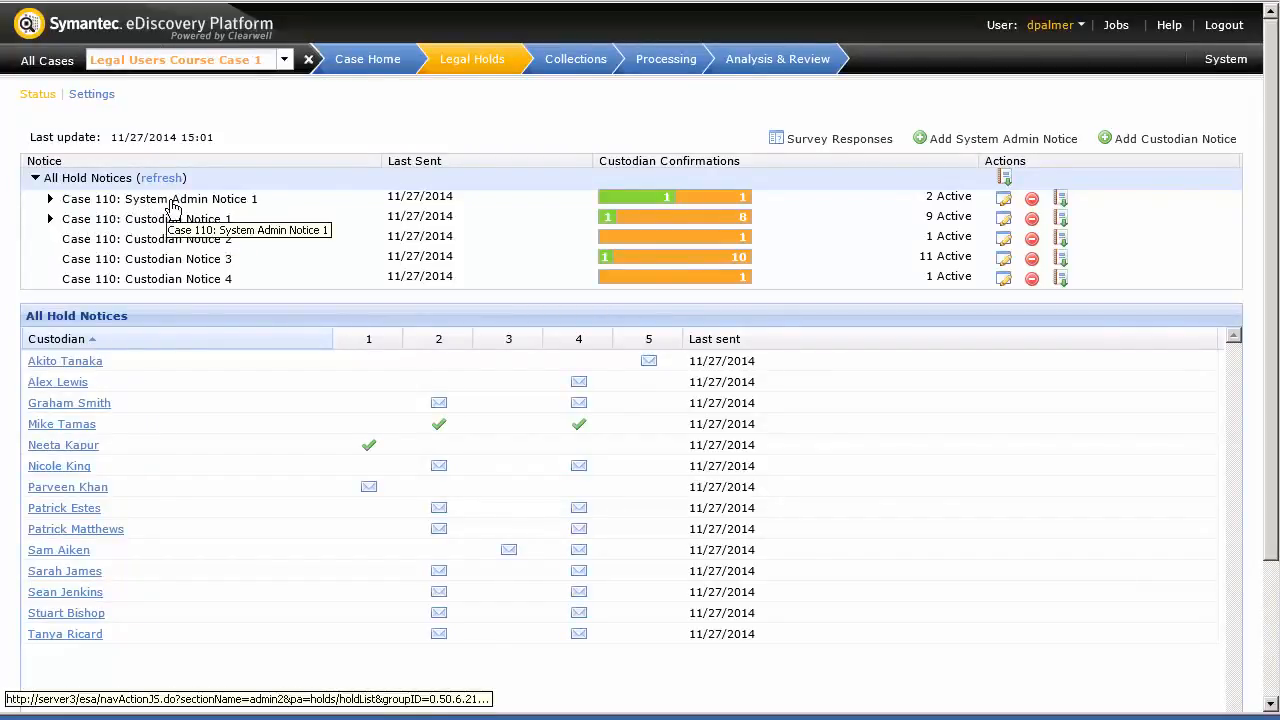
{"action": "left_click", "coordinate": [159, 198]}
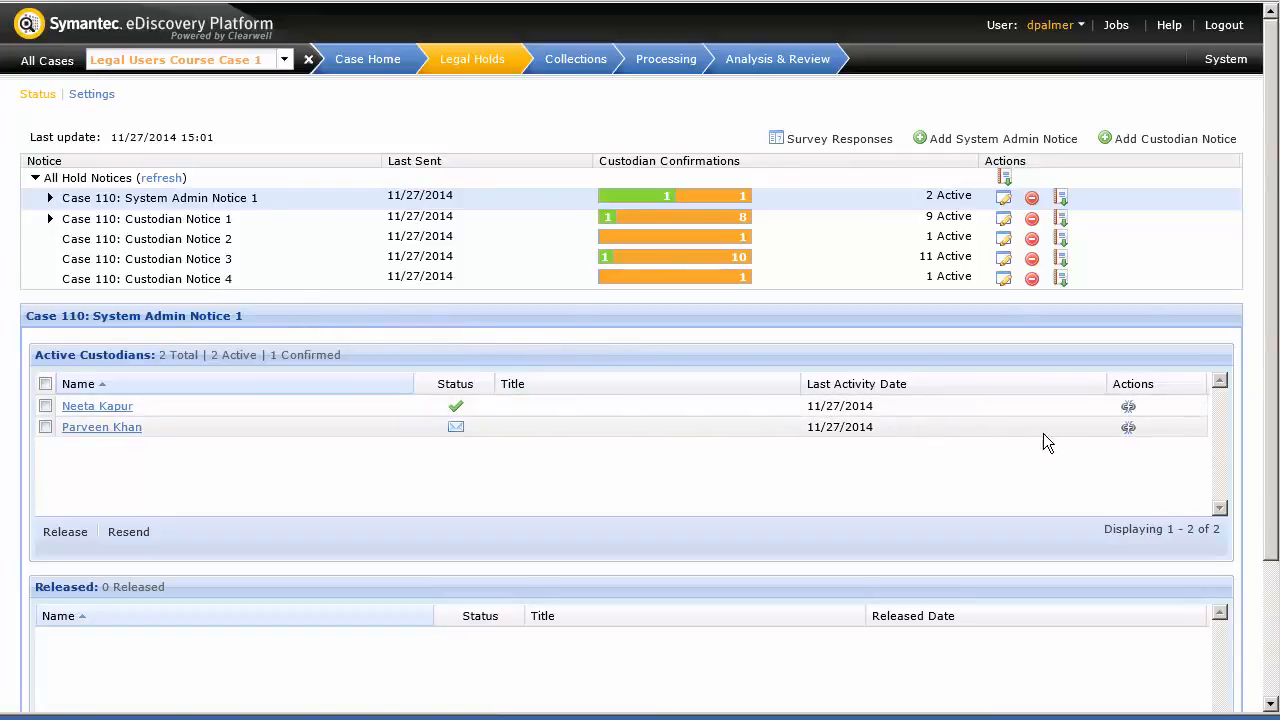
{"action": "mouse_move", "coordinate": [1128, 427]}
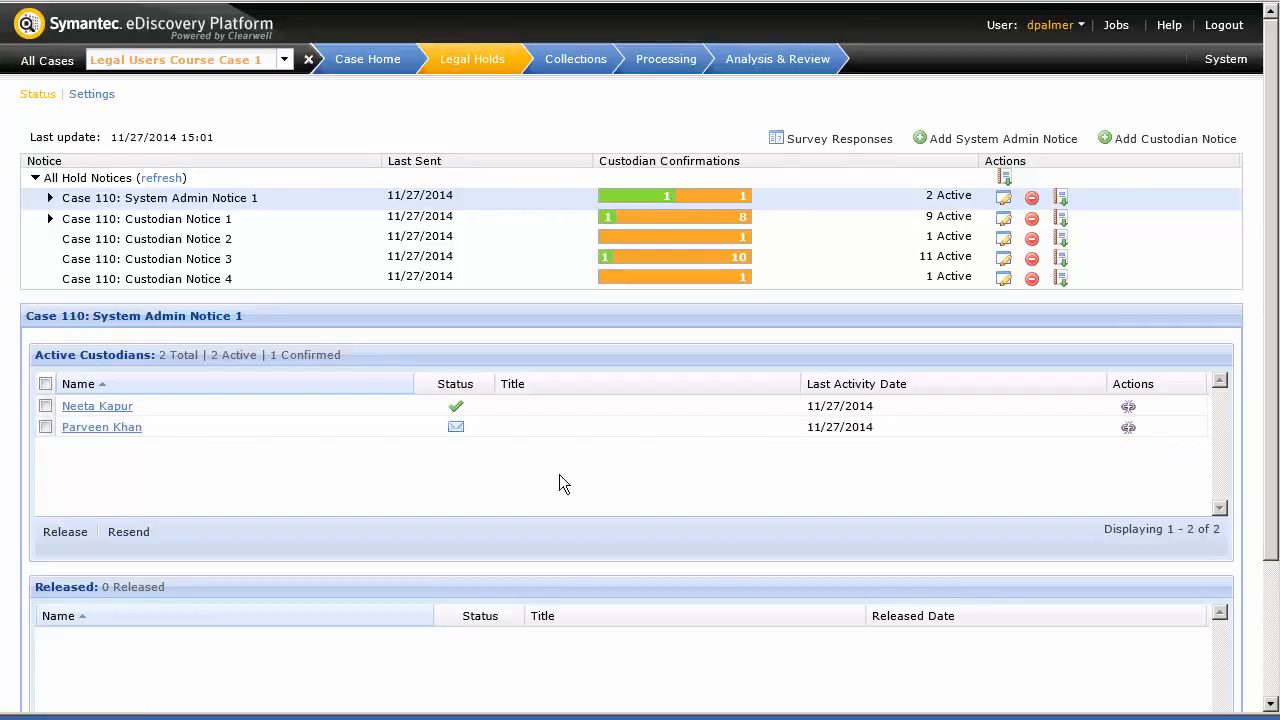
{"action": "mouse_move", "coordinate": [70, 528]}
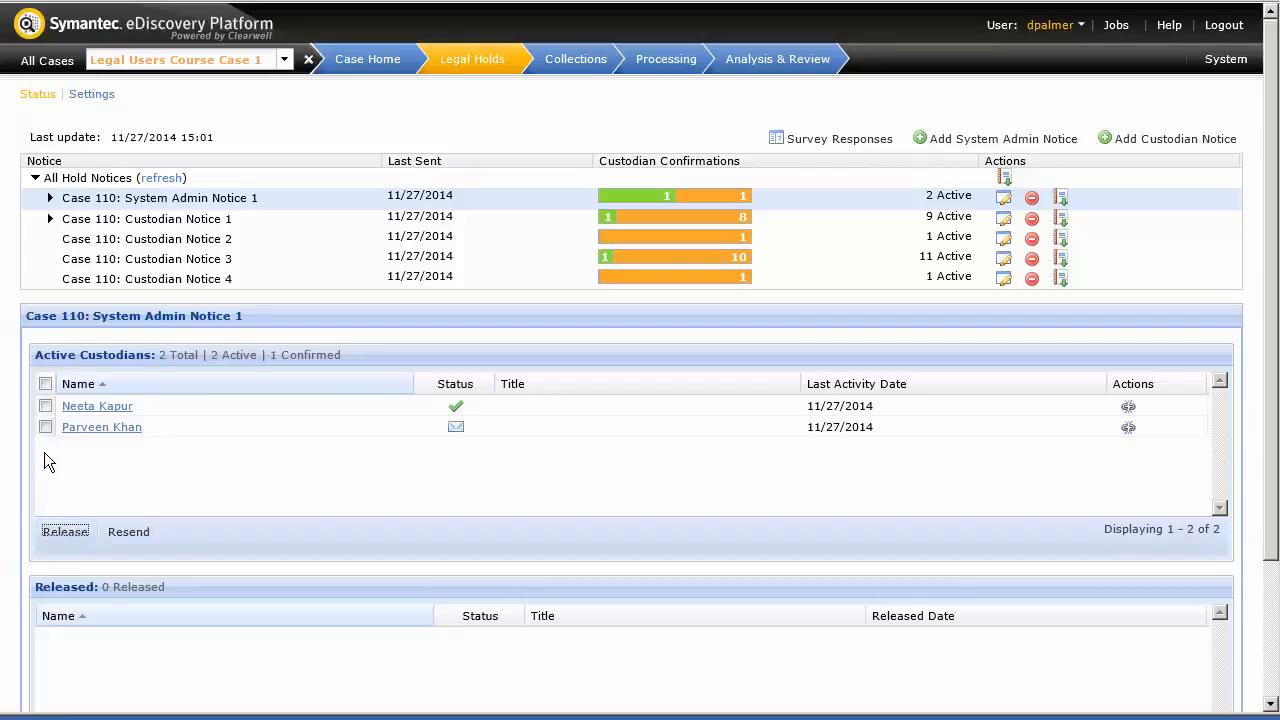
{"action": "left_click", "coordinate": [45, 427]}
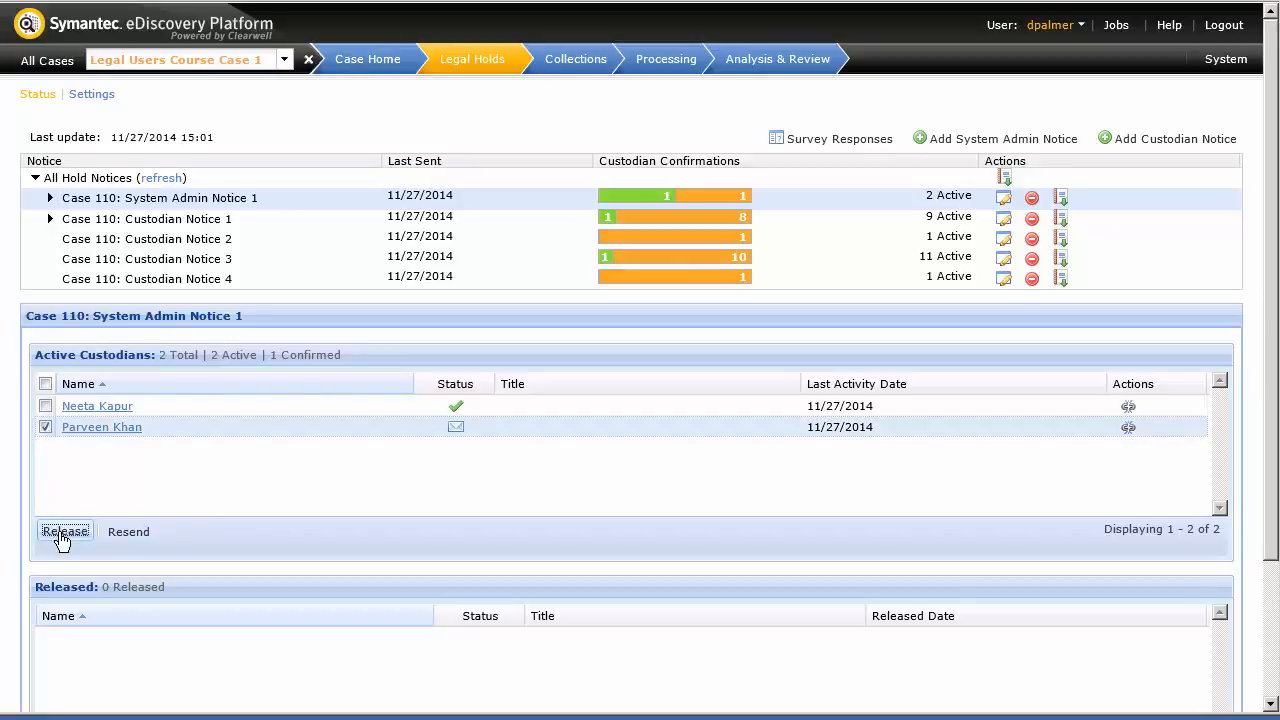
{"action": "left_click", "coordinate": [64, 531]}
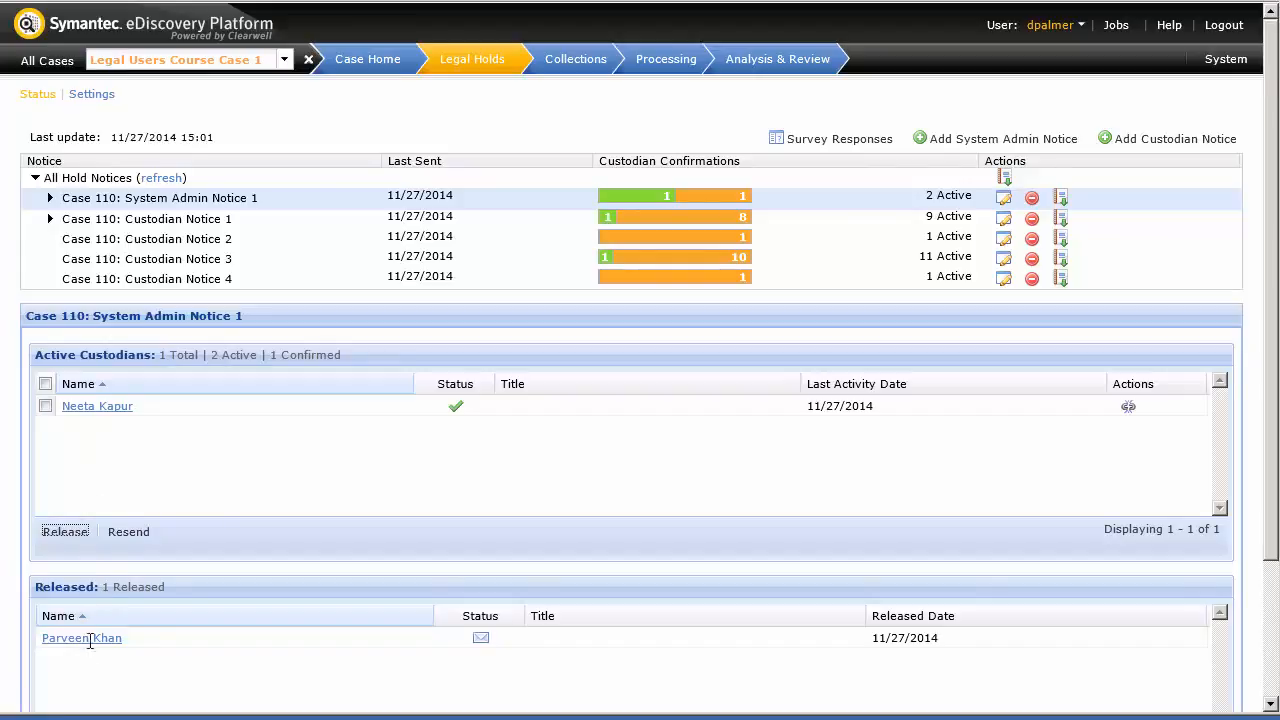
{"action": "mouse_move", "coordinate": [81, 658]}
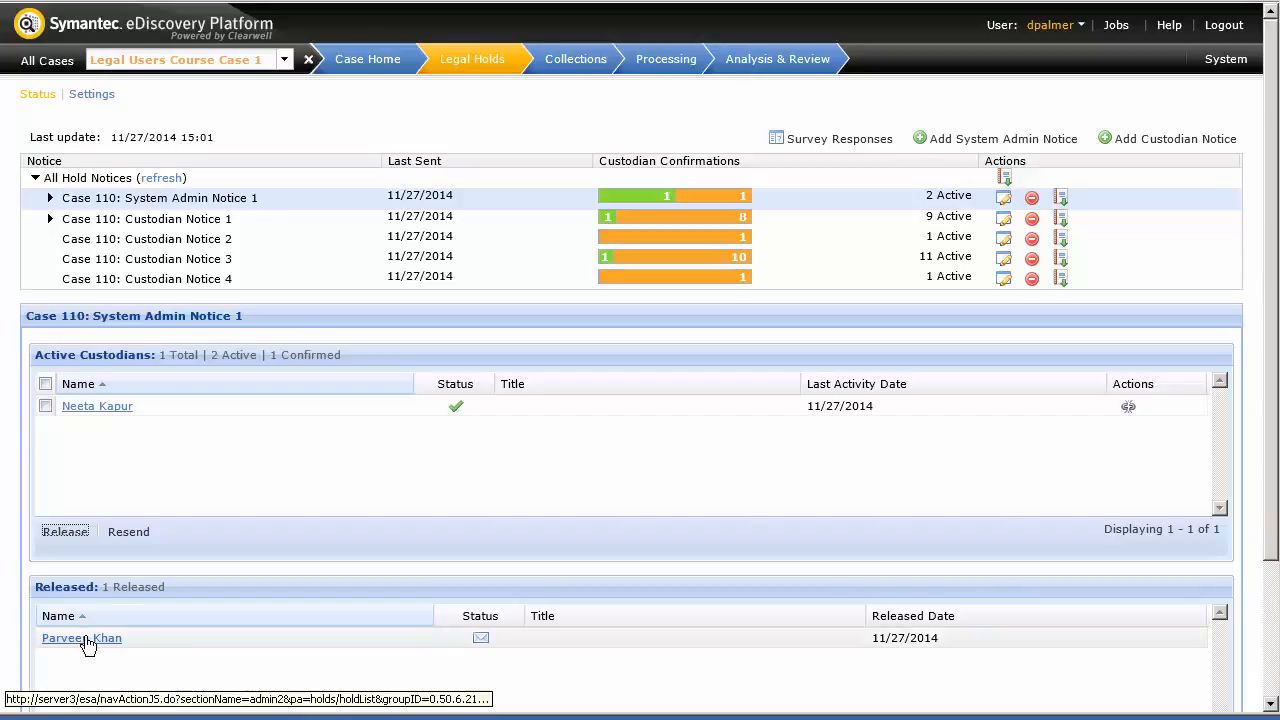
{"action": "left_click", "coordinate": [81, 638]}
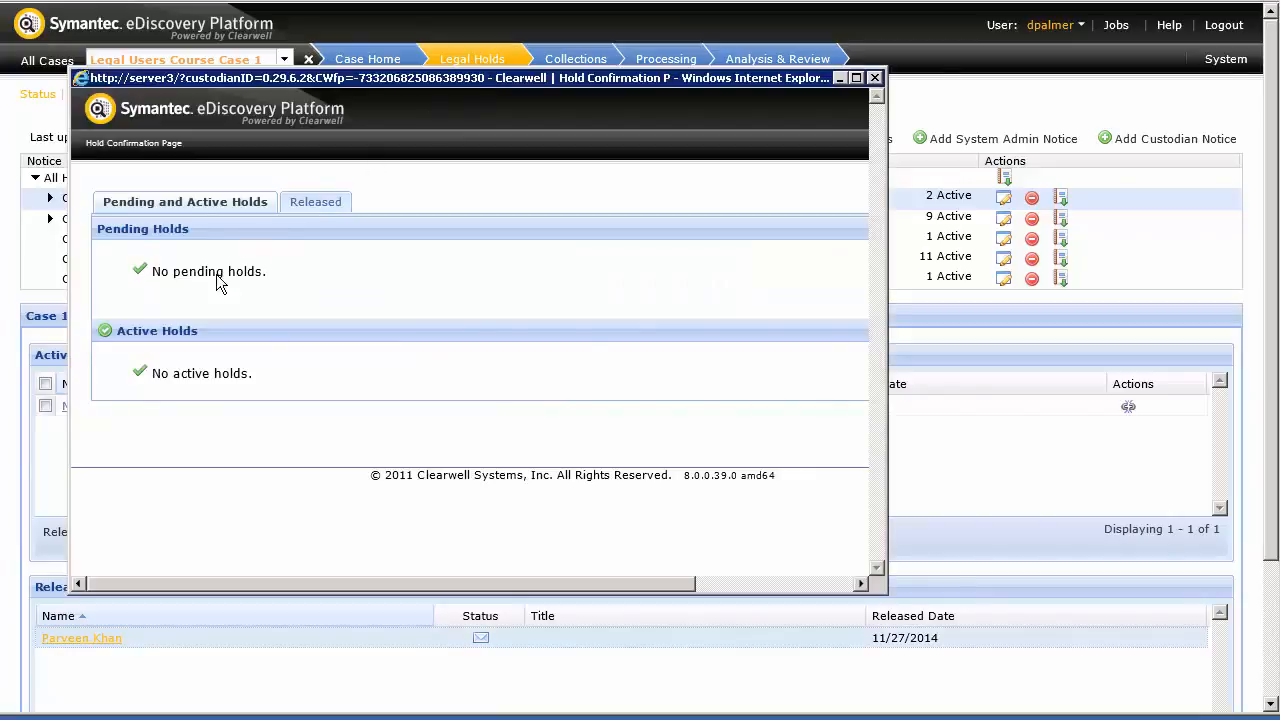
{"action": "mouse_move", "coordinate": [197, 388]}
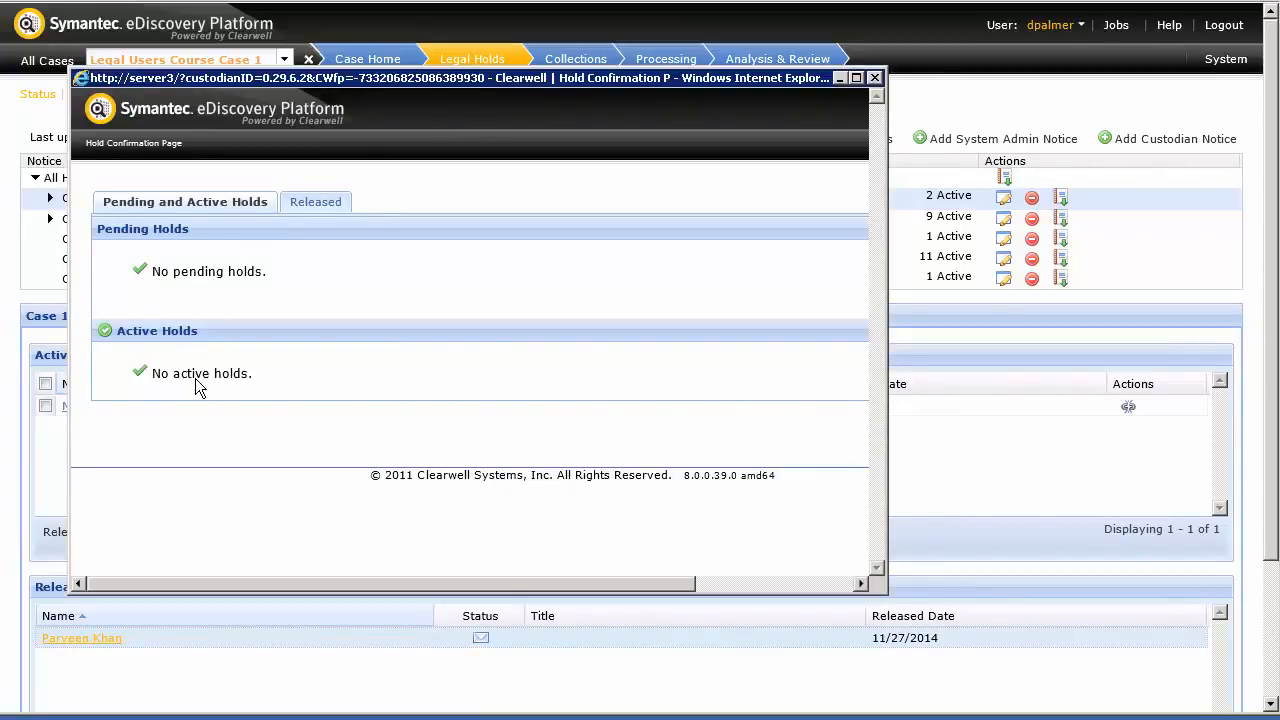
{"action": "mouse_move", "coordinate": [315, 201]}
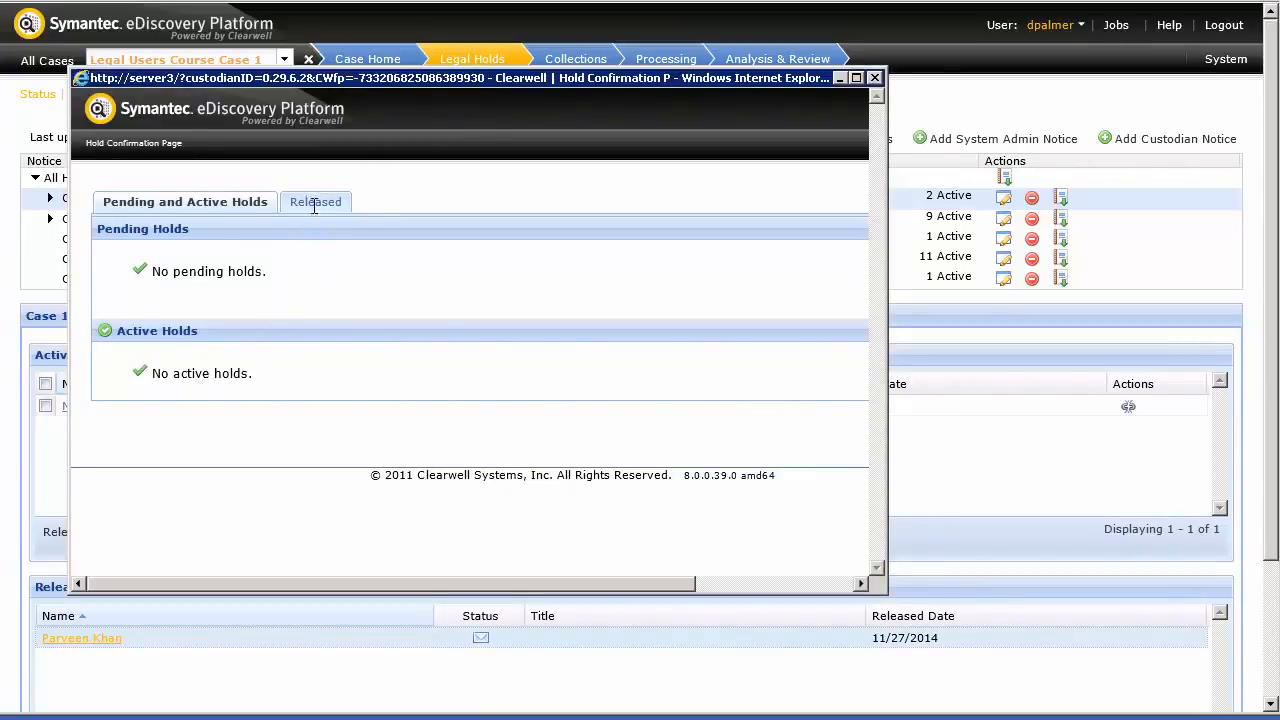
{"action": "left_click", "coordinate": [315, 201]}
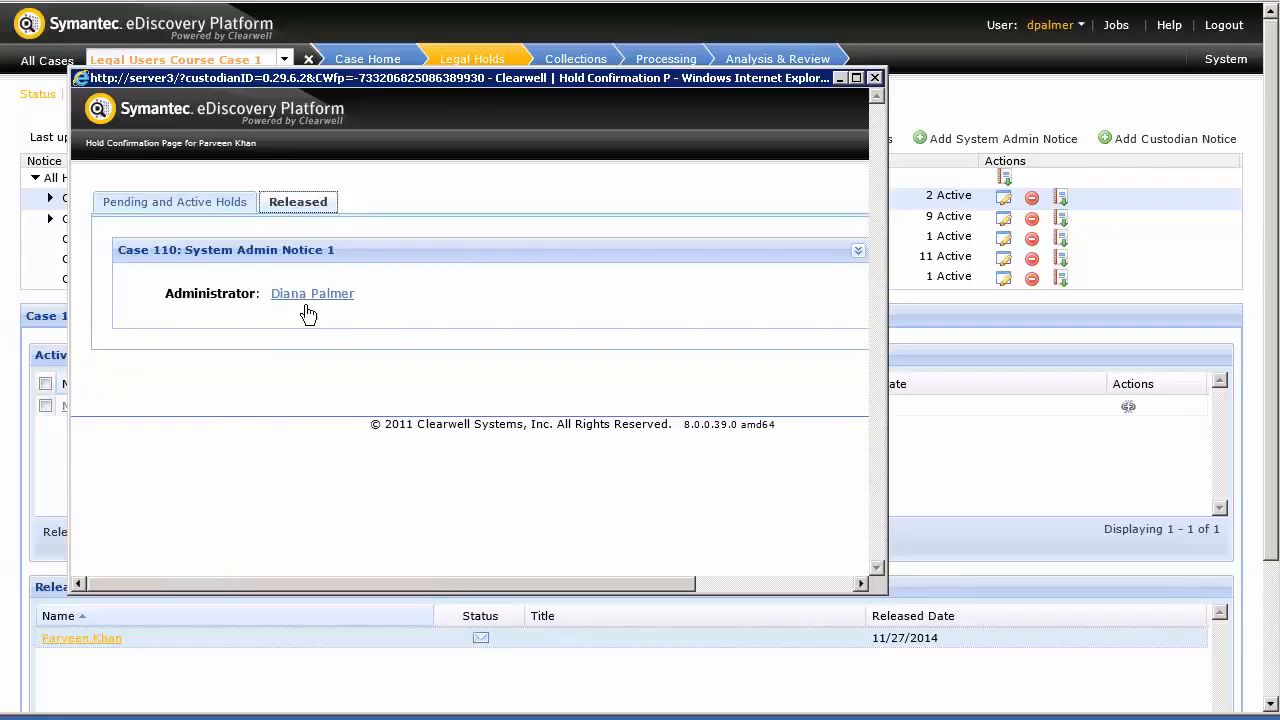
{"action": "mouse_move", "coordinate": [427, 307]}
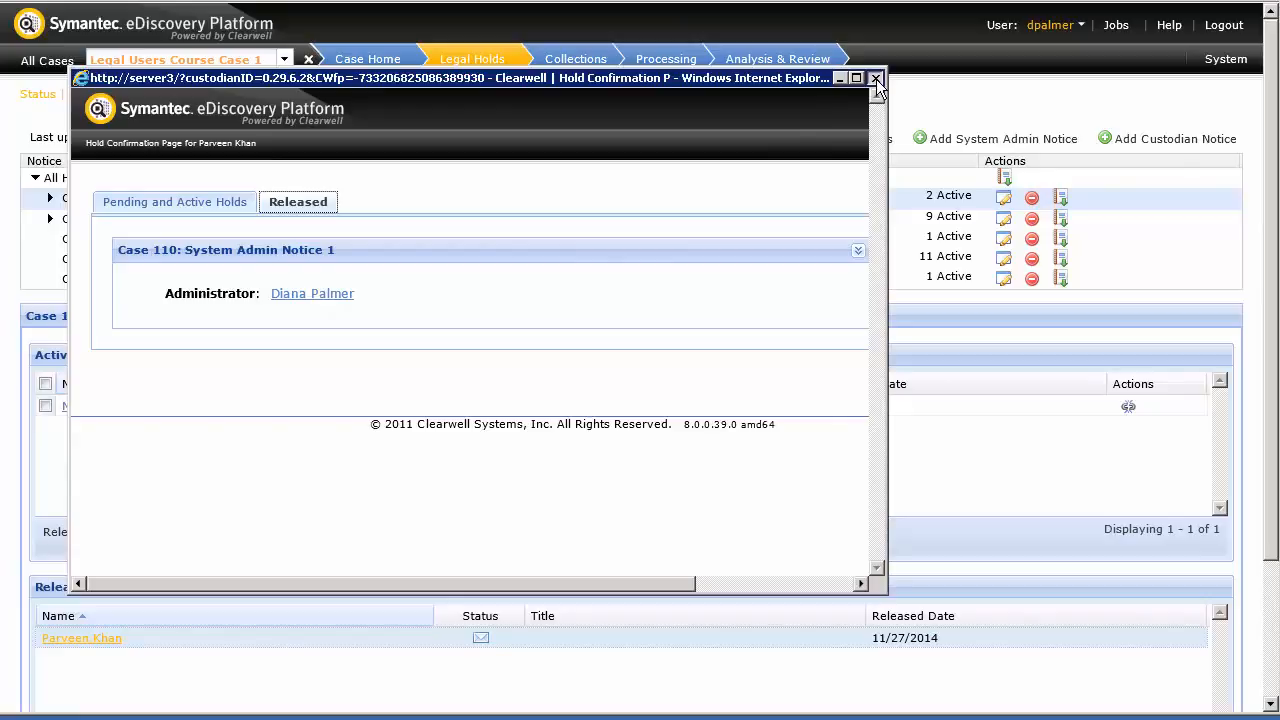
{"action": "left_click", "coordinate": [875, 78]}
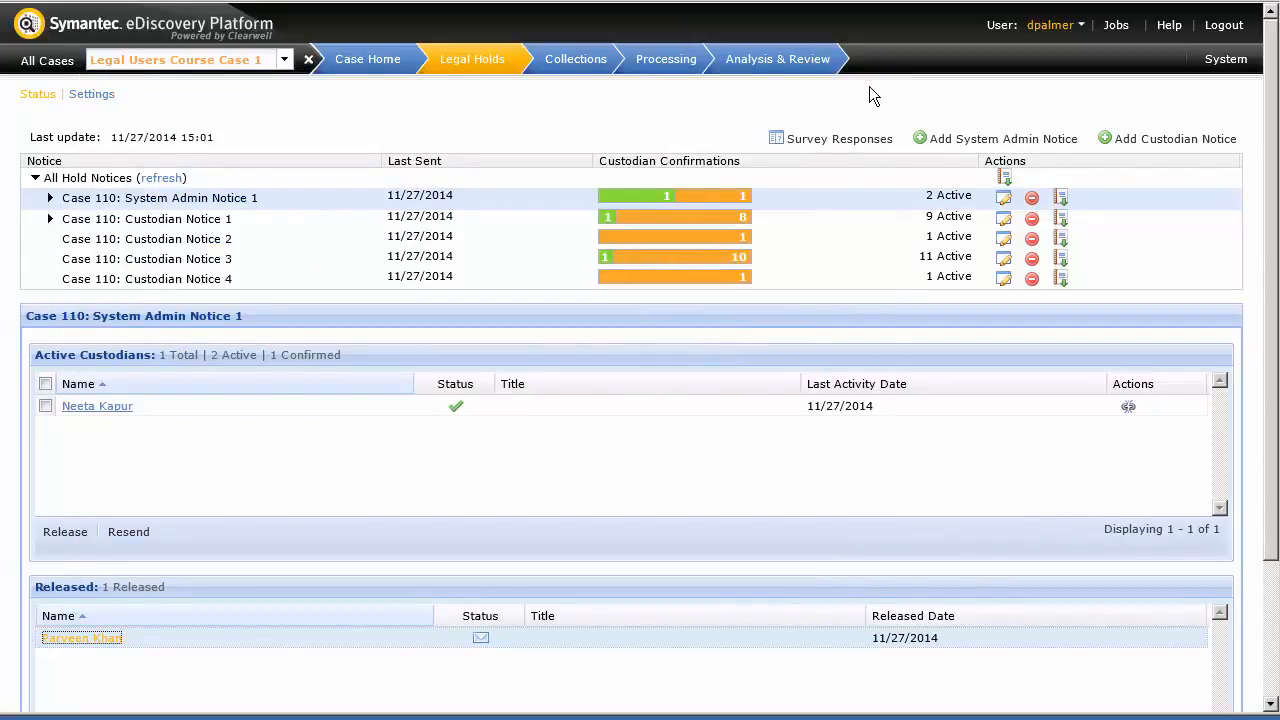
{"action": "mouse_move", "coordinate": [767, 82]}
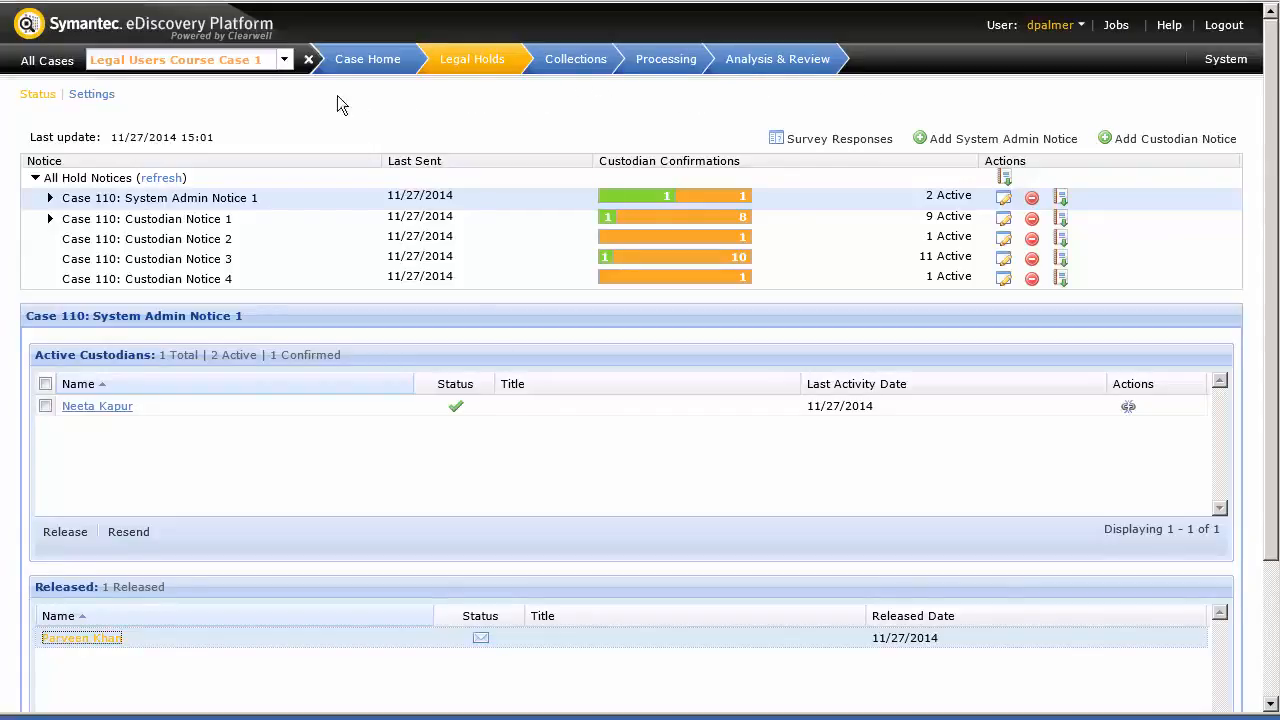
{"action": "mouse_move", "coordinate": [46, 61]}
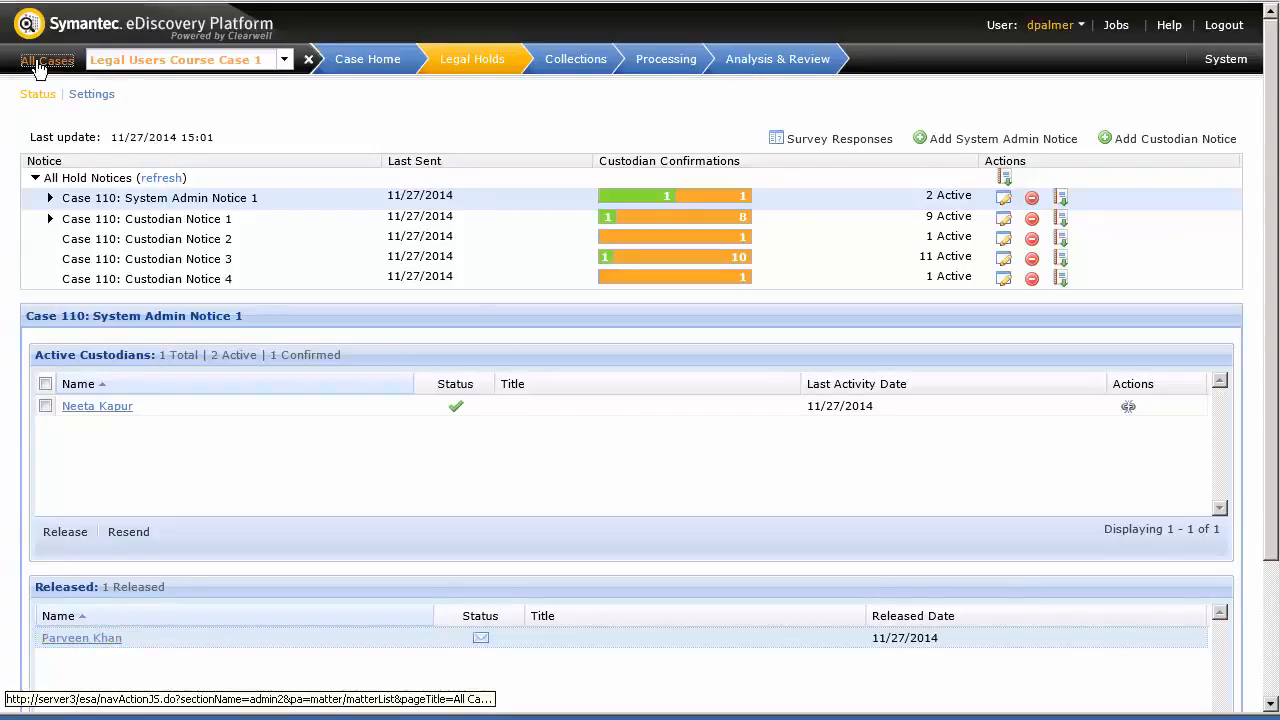
Return to the All Cases list showing four cases
{"action": "left_click", "coordinate": [46, 60]}
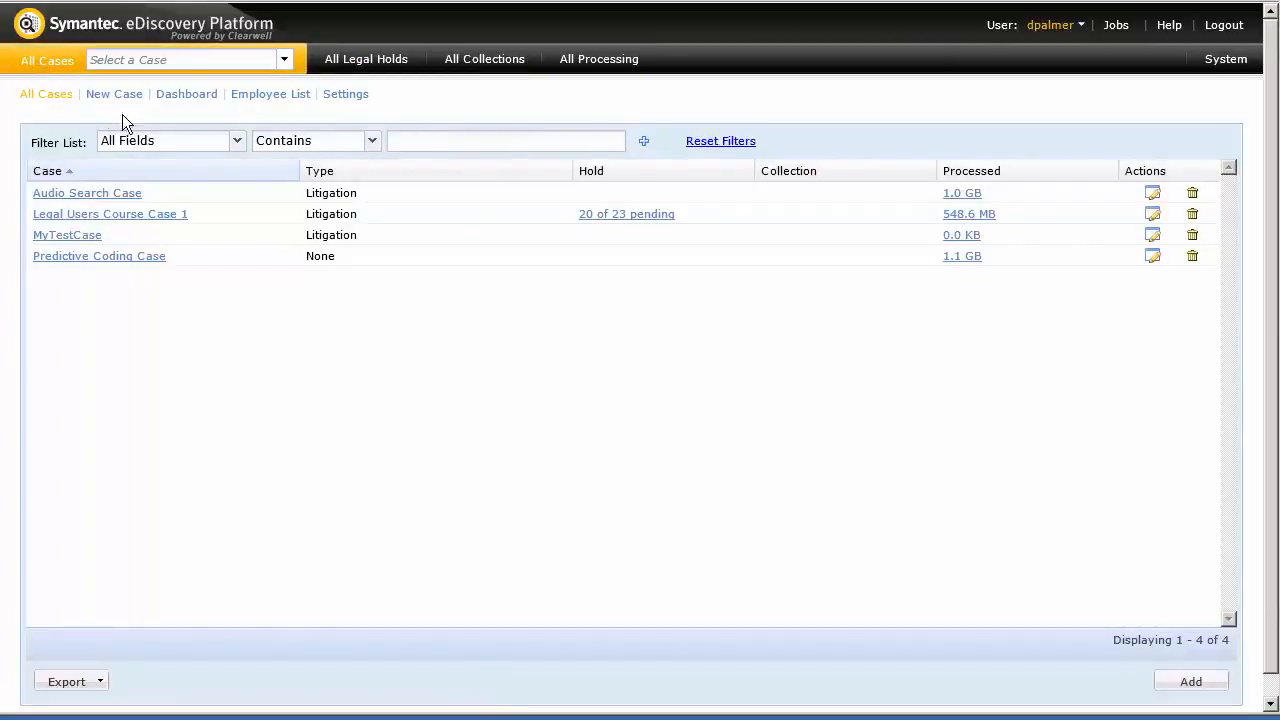
{"action": "mouse_move", "coordinate": [270, 93]}
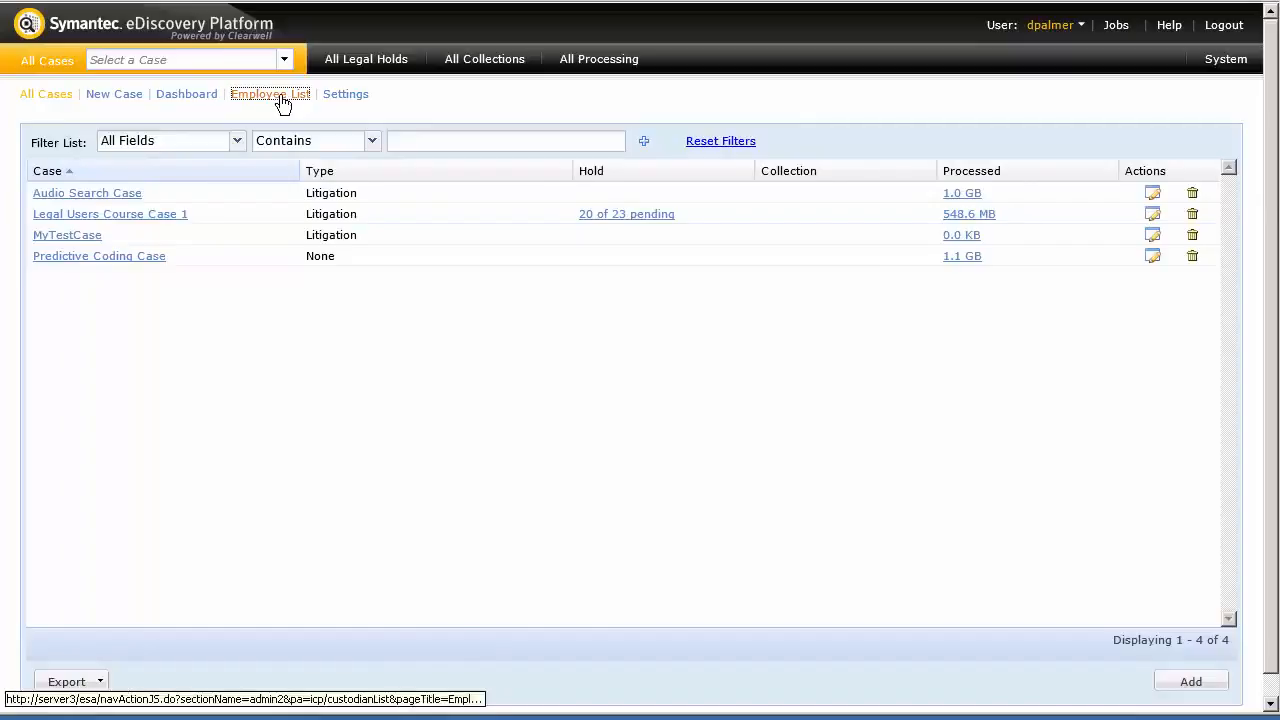
{"action": "left_click", "coordinate": [270, 94]}
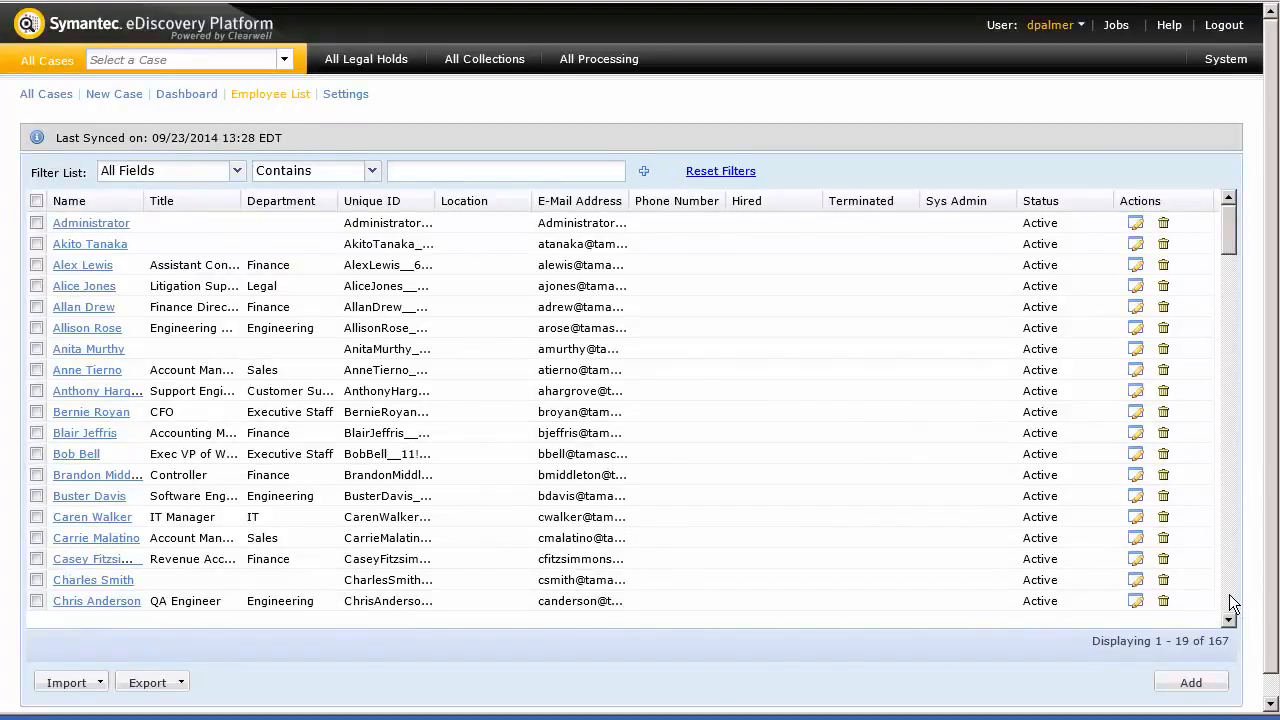
{"action": "scroll", "scroll_direction": "down", "scroll_amount": 3}
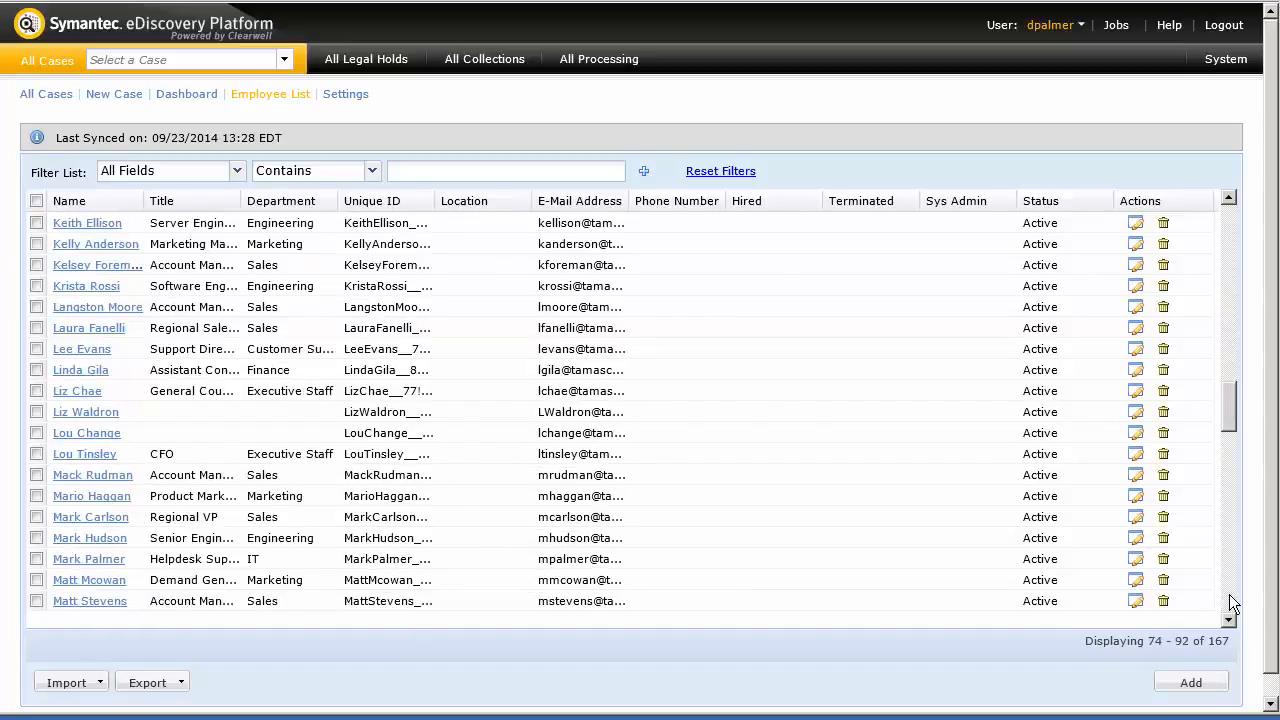
{"action": "scroll", "scroll_direction": "down", "scroll_amount": 3}
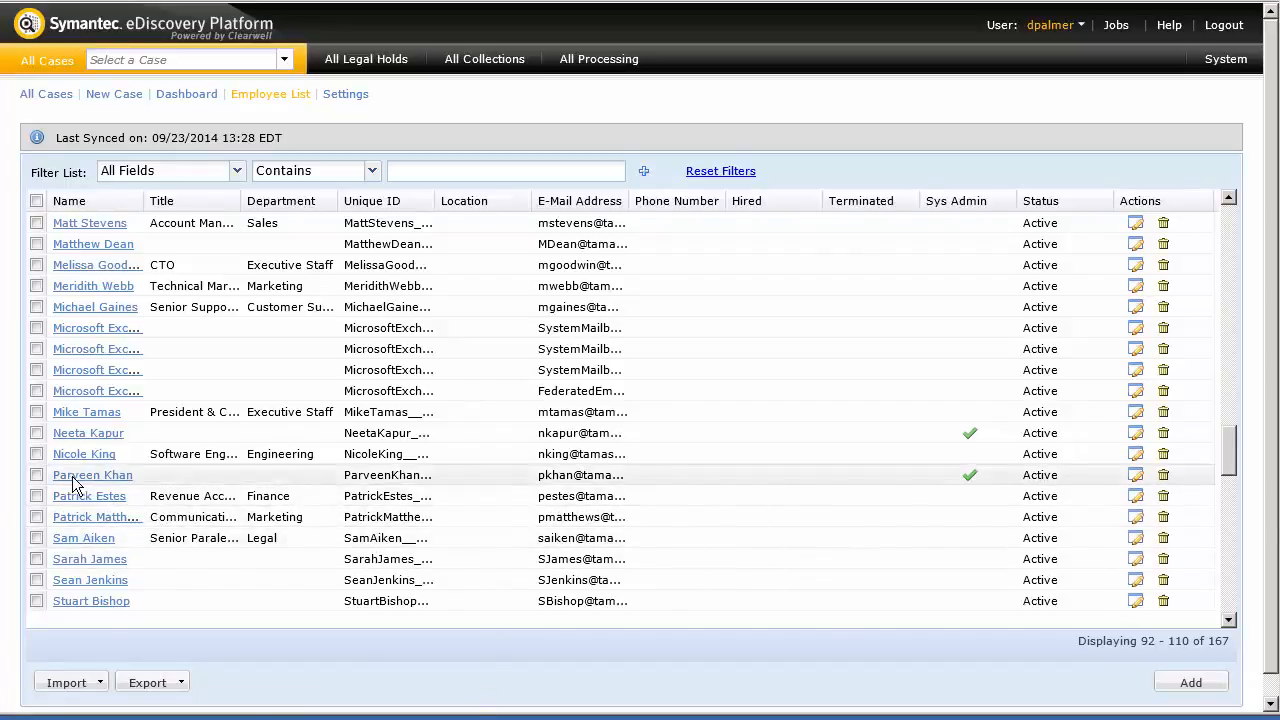
{"action": "left_click", "coordinate": [92, 474]}
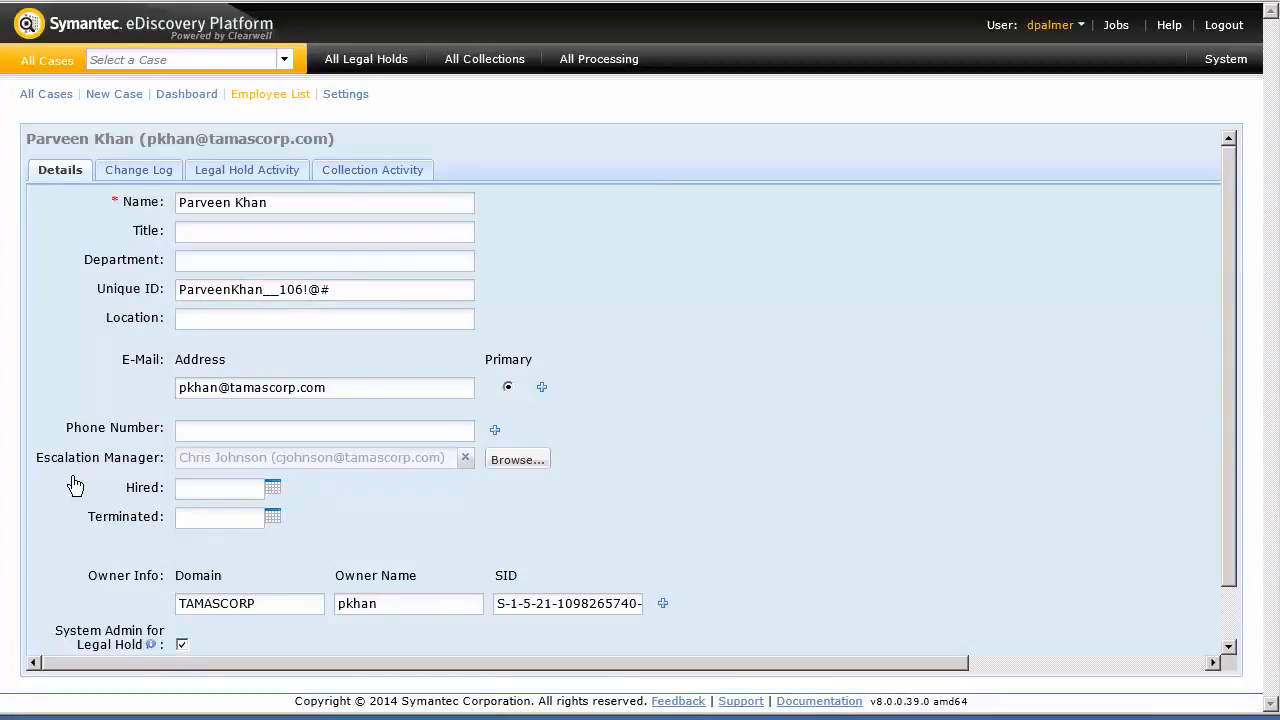
{"action": "mouse_move", "coordinate": [240, 188]}
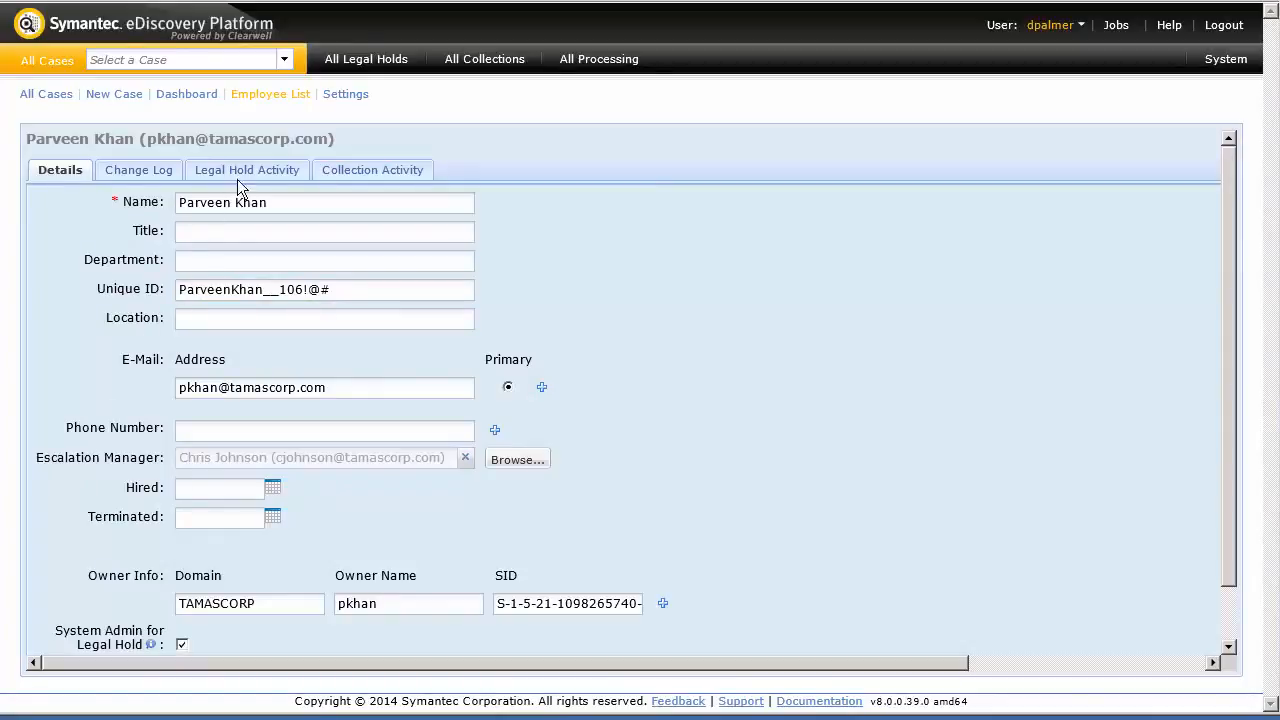
{"action": "left_click", "coordinate": [247, 169]}
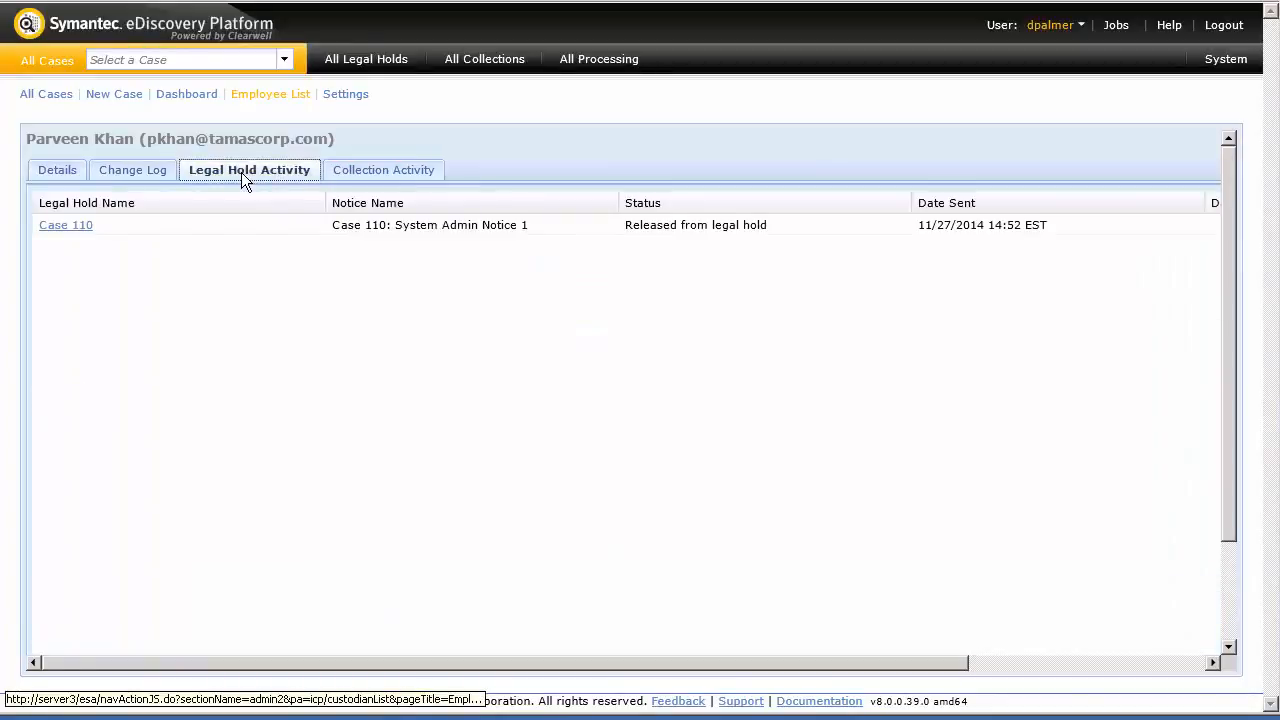